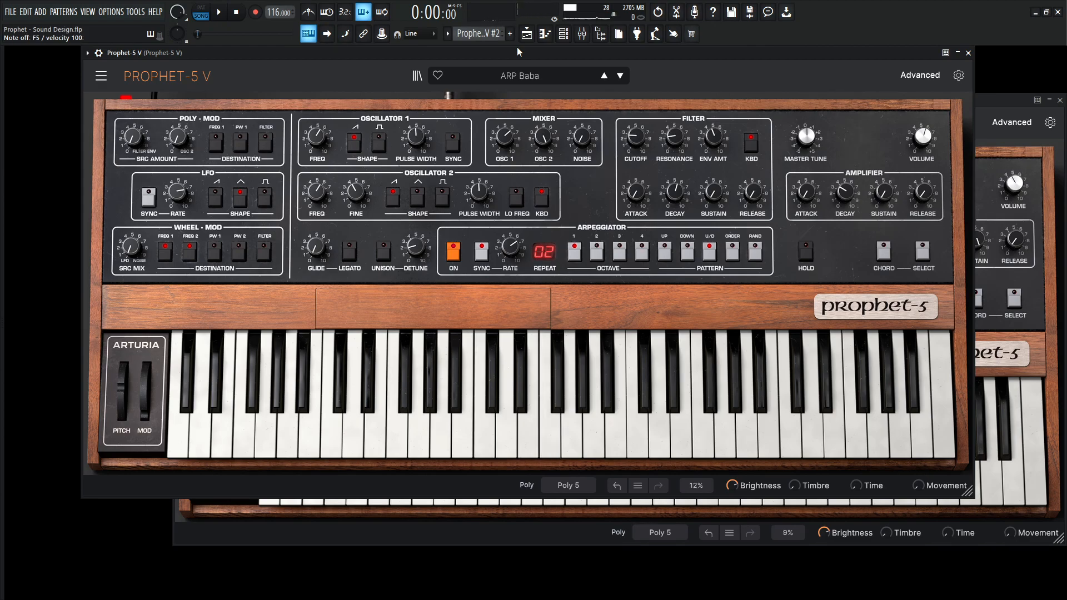
- Bring the second Prophet-5 V instance (Default patch) in front of the first
click(221, 11)
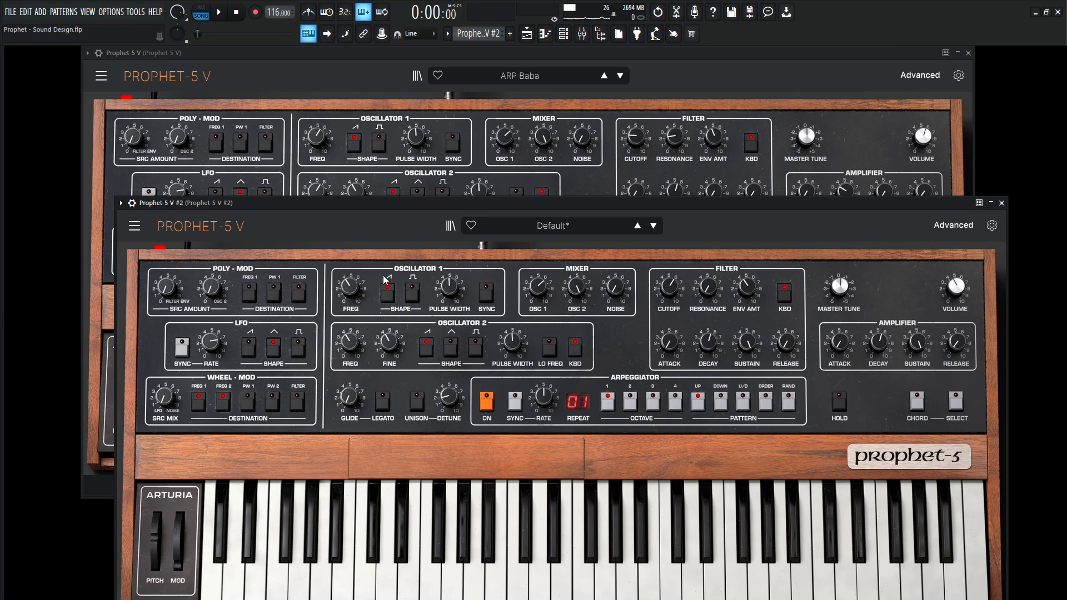
mouse_move(351, 289)
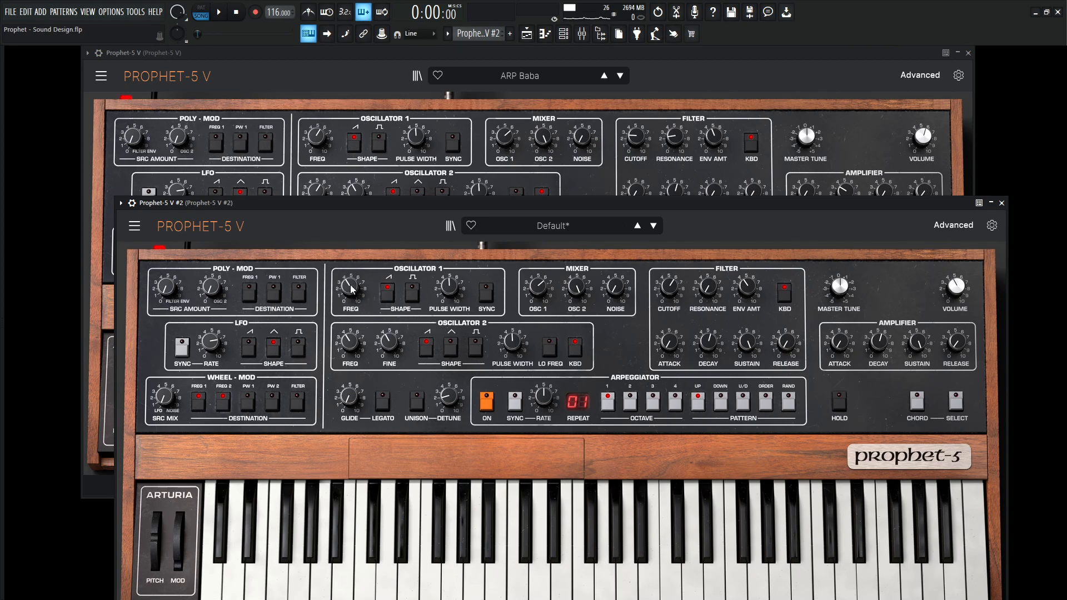
- Shift oscillator 1 FREQ up about seven semitones from its default pitch
drag(350, 287, 350, 279)
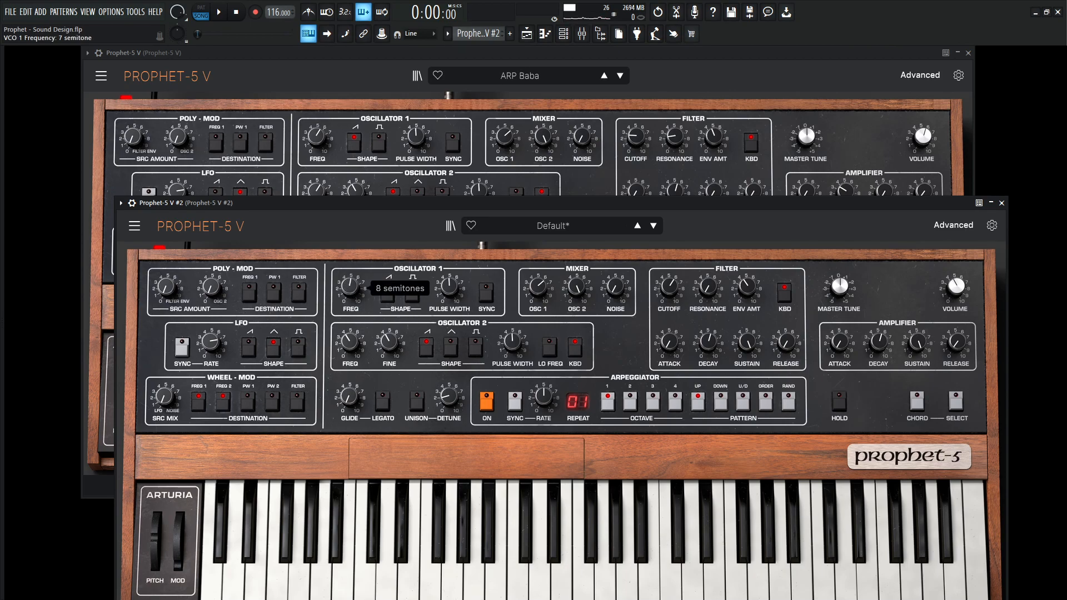
drag(389, 344, 389, 323)
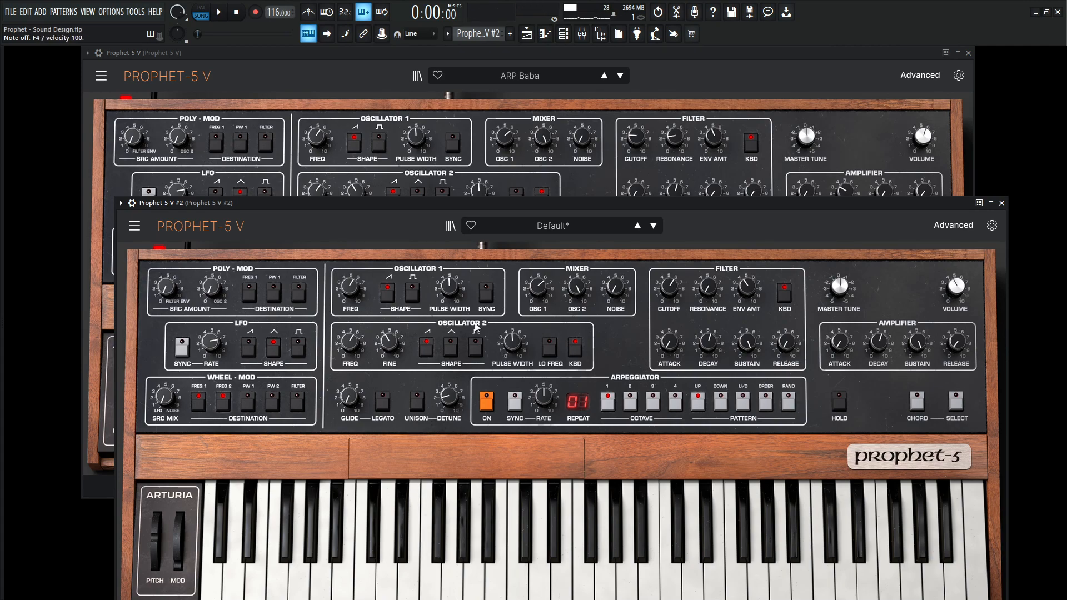
mouse_move(546, 373)
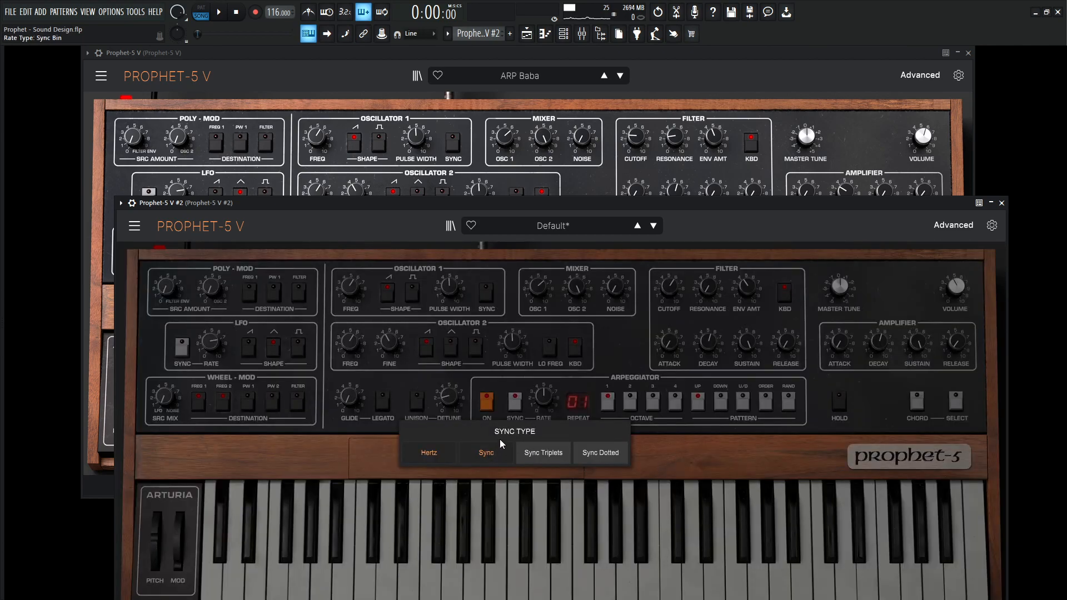
- Set the arpeggiator to tempo Sync, U/D pattern, Repeat 2 with gate near 48%
click(486, 453)
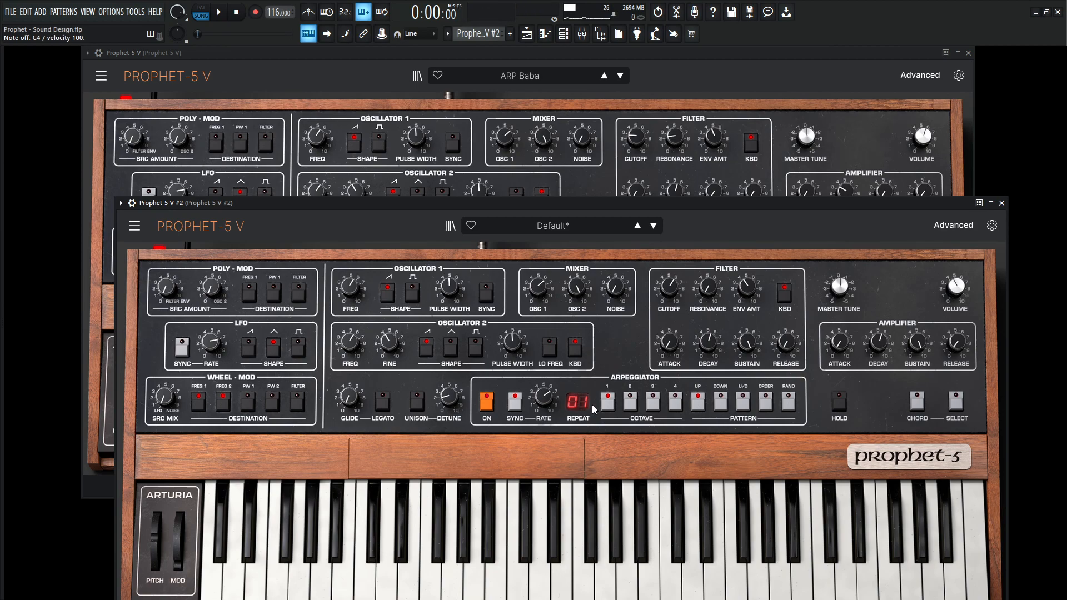
mouse_move(742, 403)
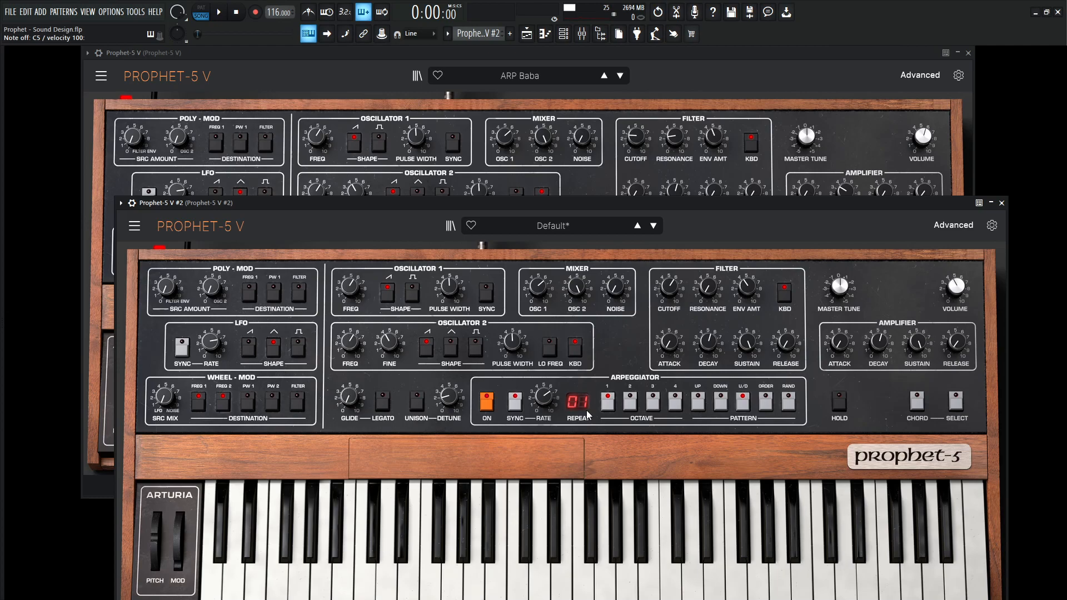
click(578, 399)
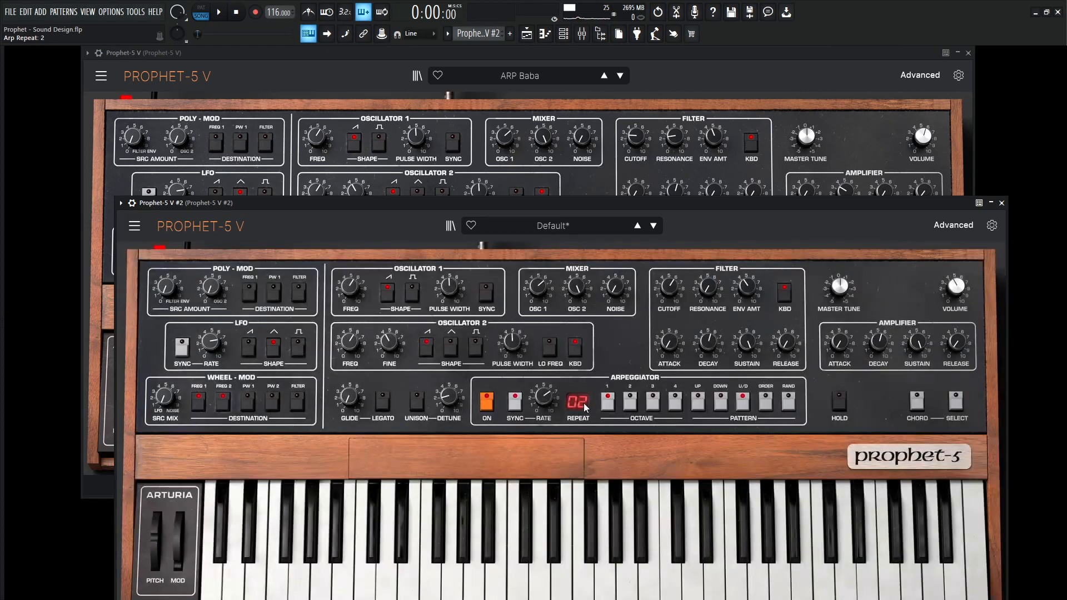
click(578, 402)
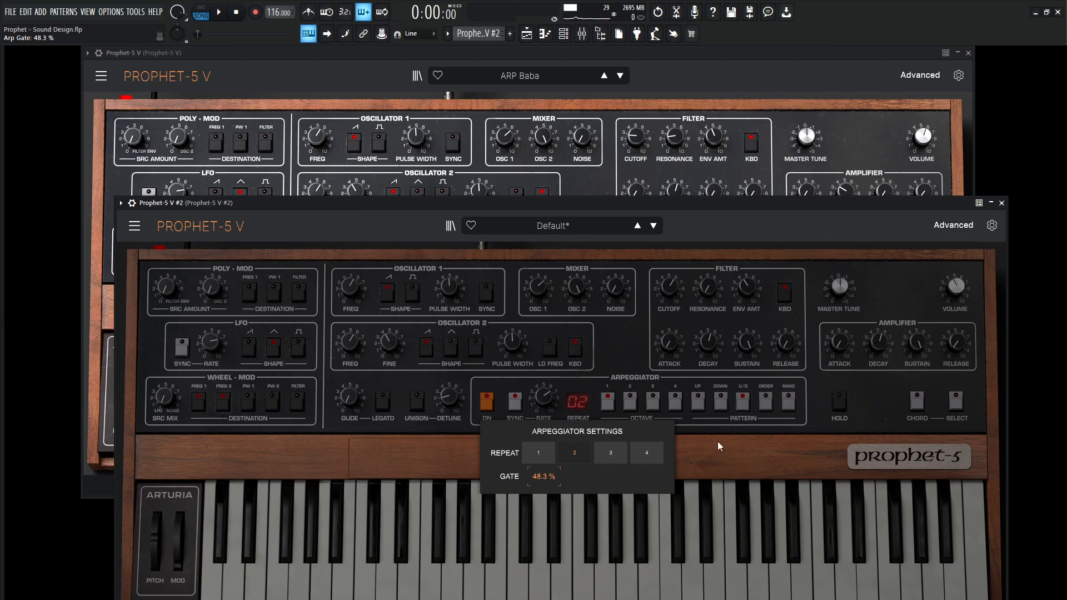
click(718, 442)
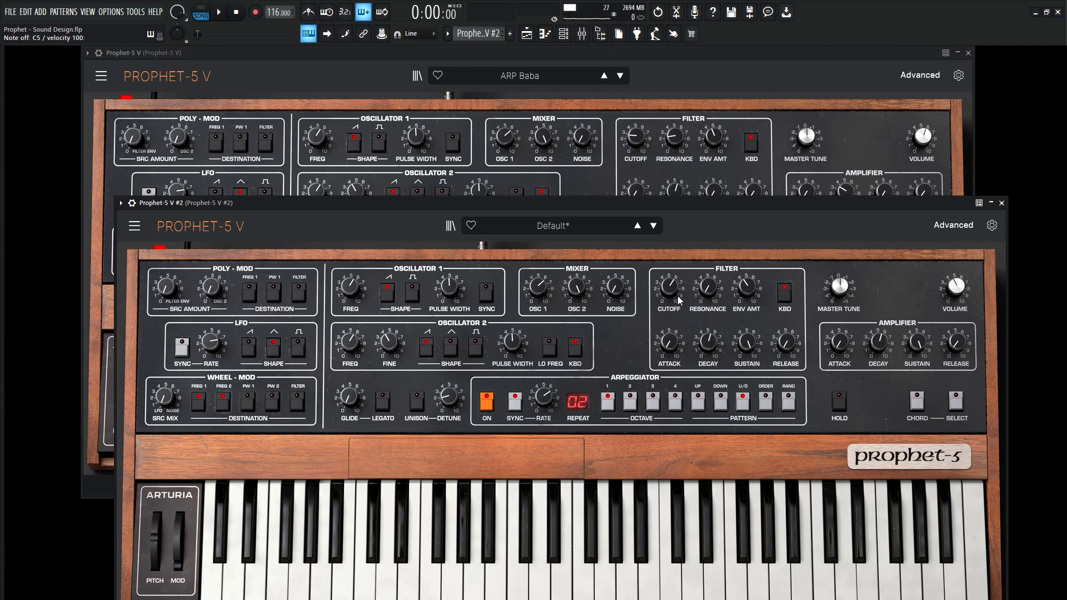
- Lower the filter cutoff, zero the amp sustain and set amp decay to about 124 ms
drag(668, 285, 668, 307)
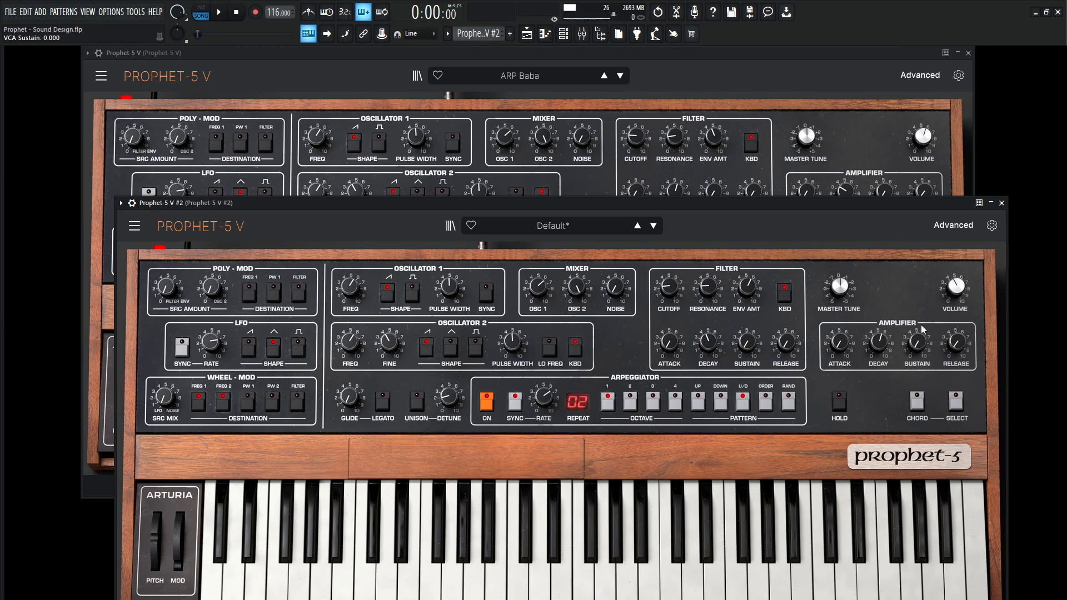
mouse_move(918, 335)
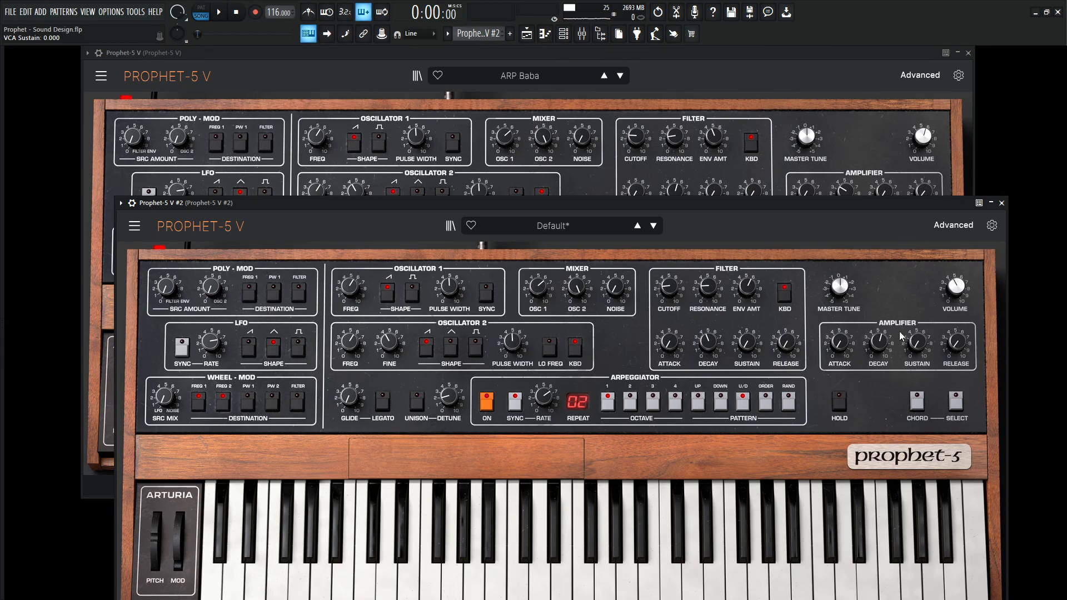
mouse_move(931, 347)
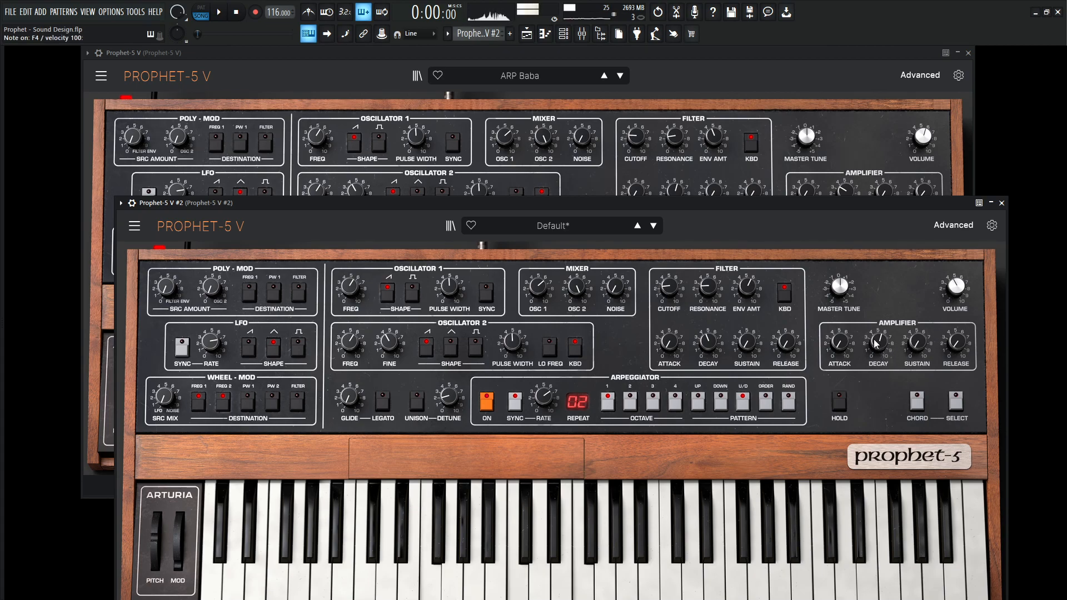
drag(878, 346, 878, 333)
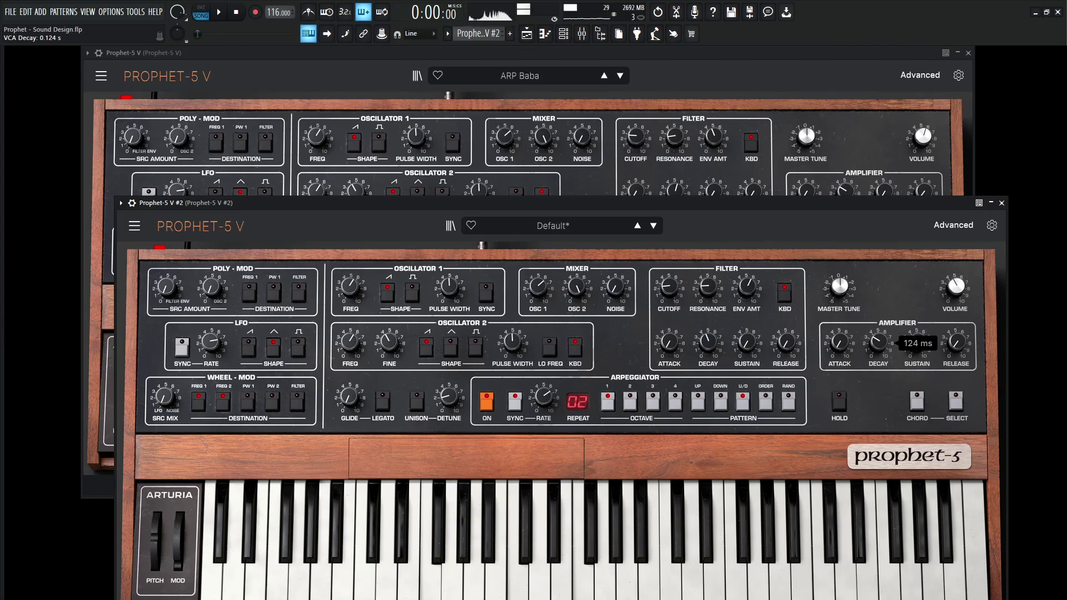
drag(707, 289, 708, 279)
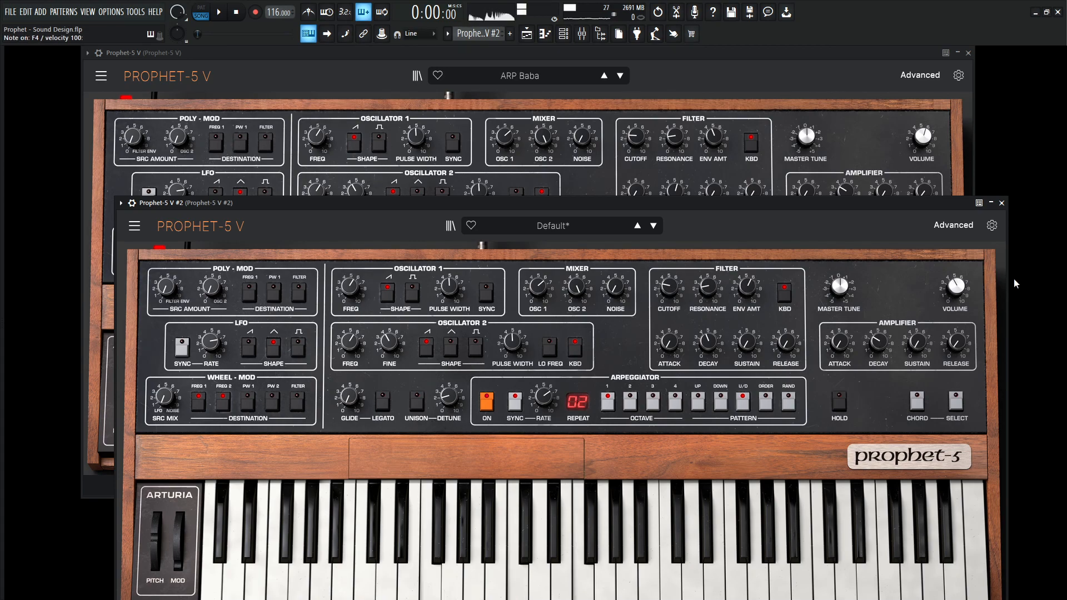
- Turn the master VOLUME knob down to about -9.35 dB
drag(953, 285, 954, 289)
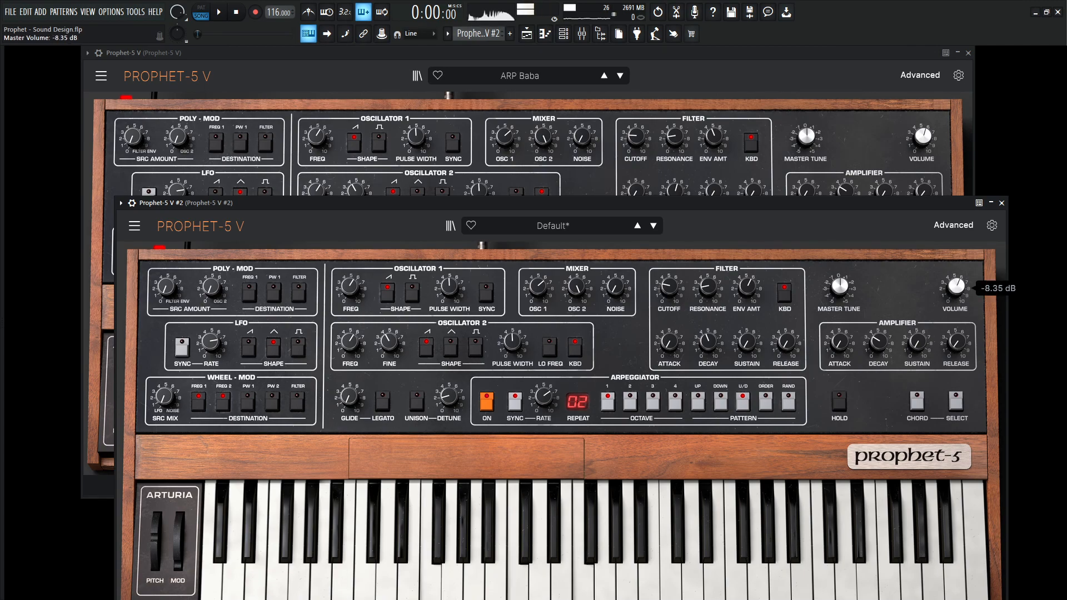
drag(953, 285, 953, 292)
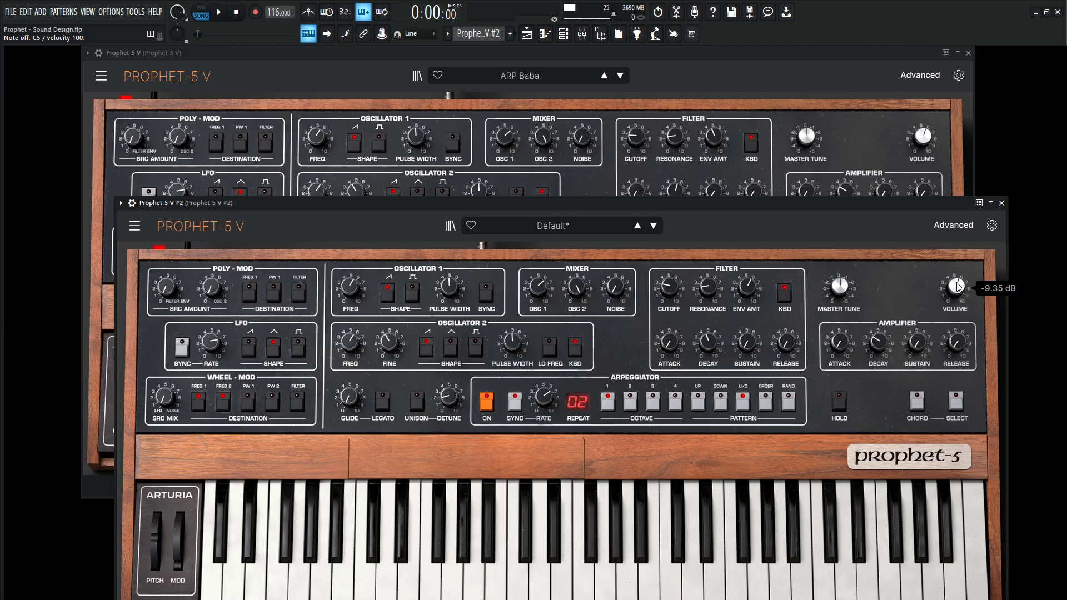
mouse_move(920, 246)
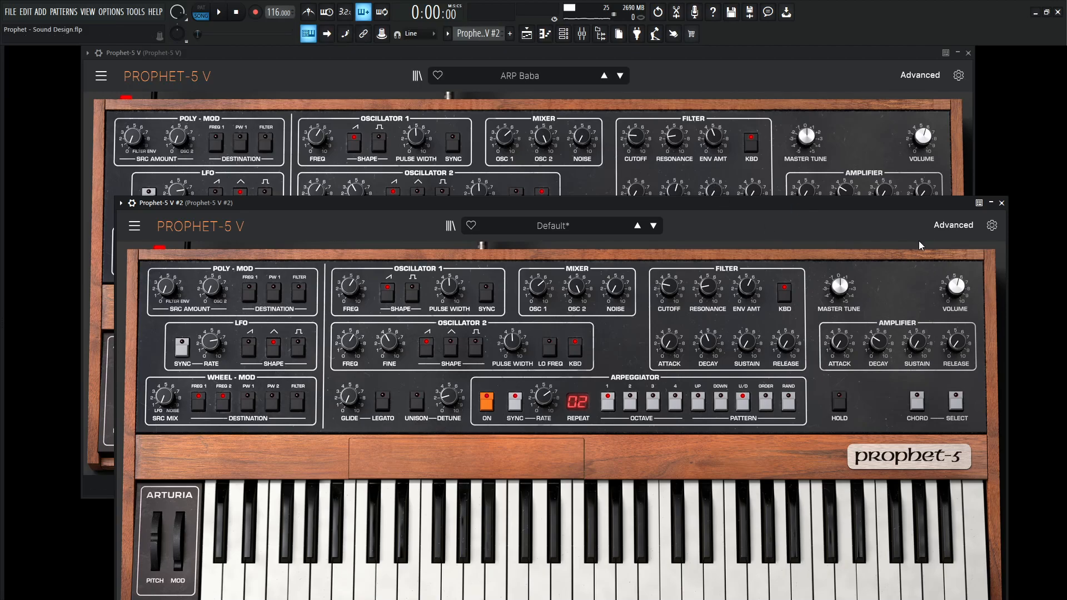
- In the EFFECTS section, raise the Chorus DRY/WET mix to roughly 14%
click(921, 76)
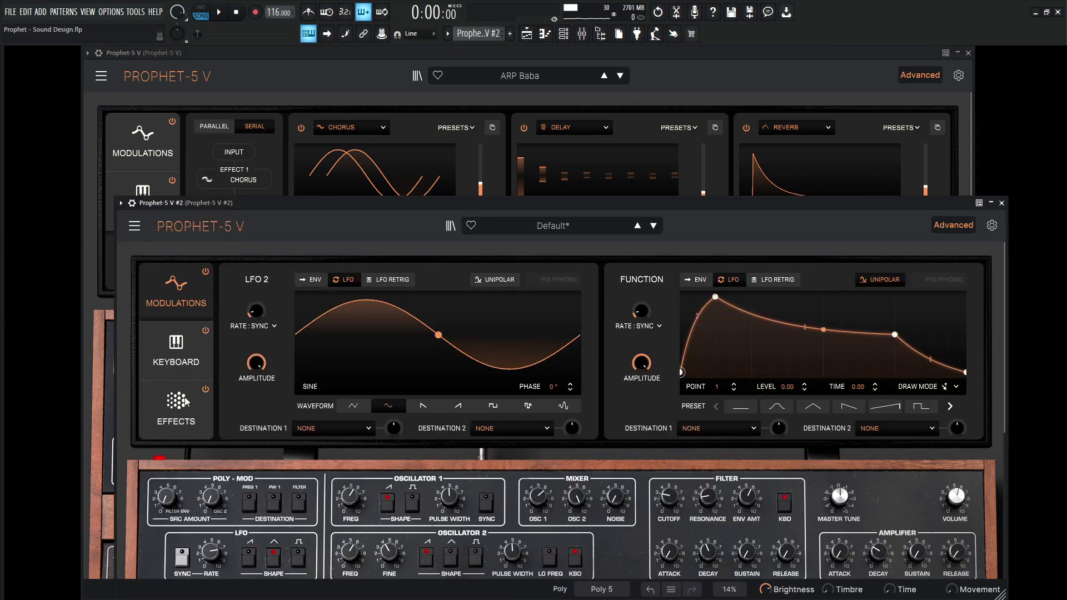
click(176, 408)
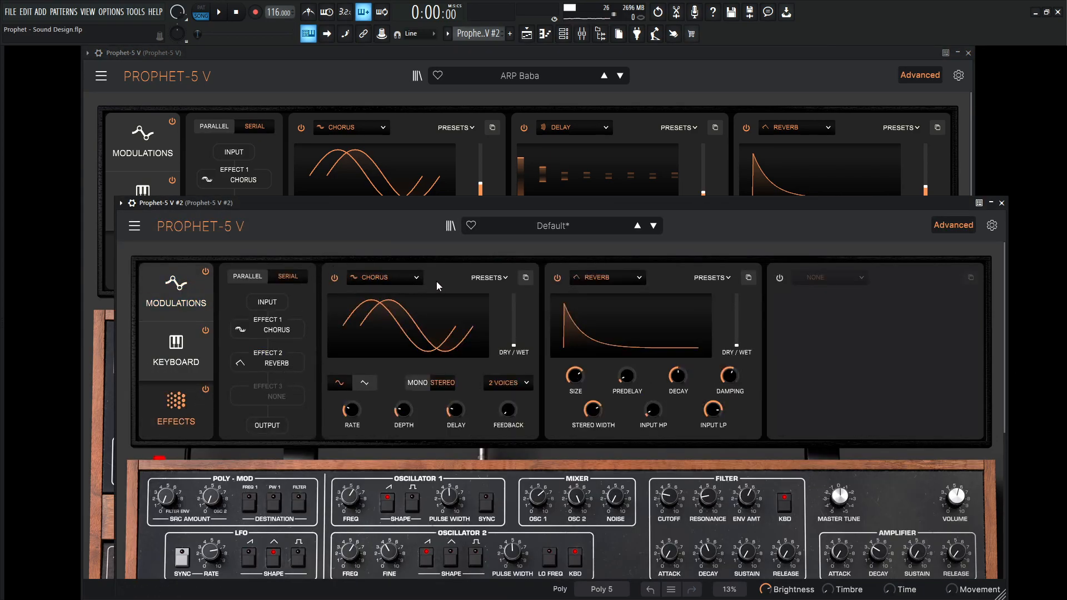
drag(512, 333, 512, 323)
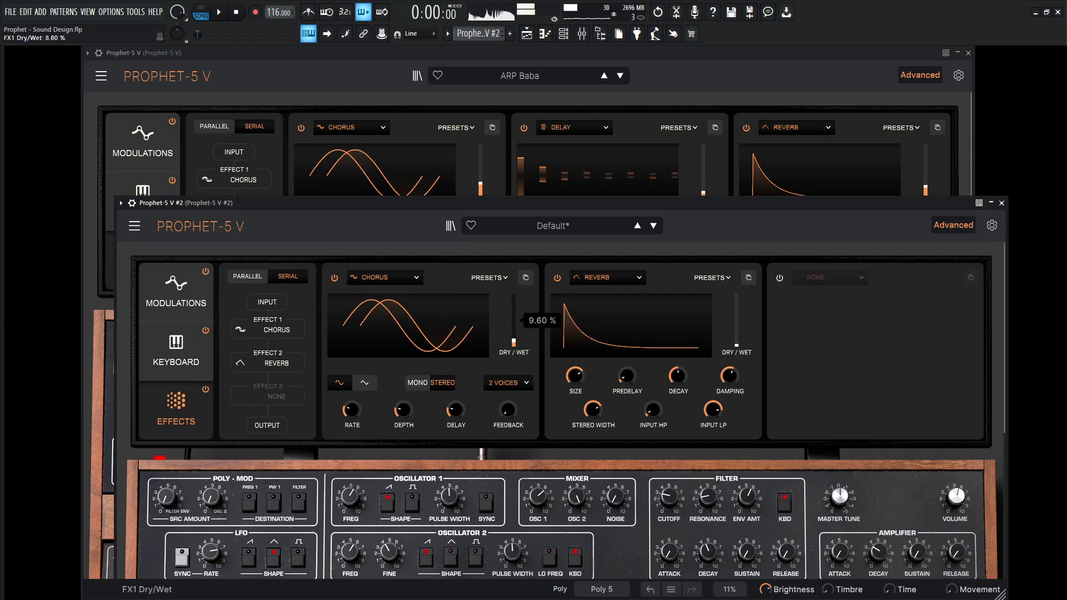
drag(513, 344, 514, 337)
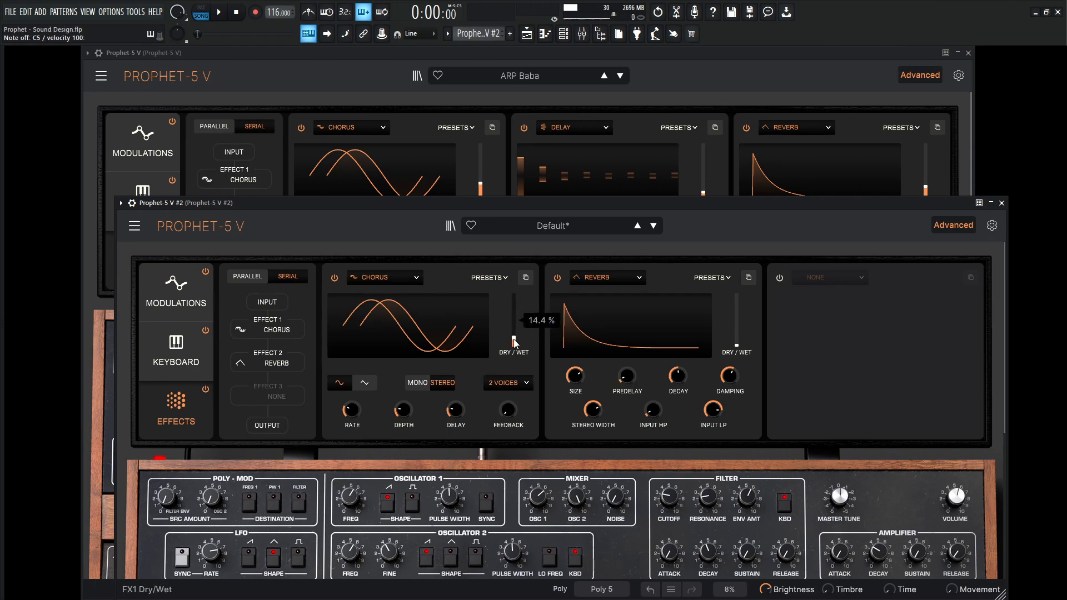
drag(514, 340, 514, 334)
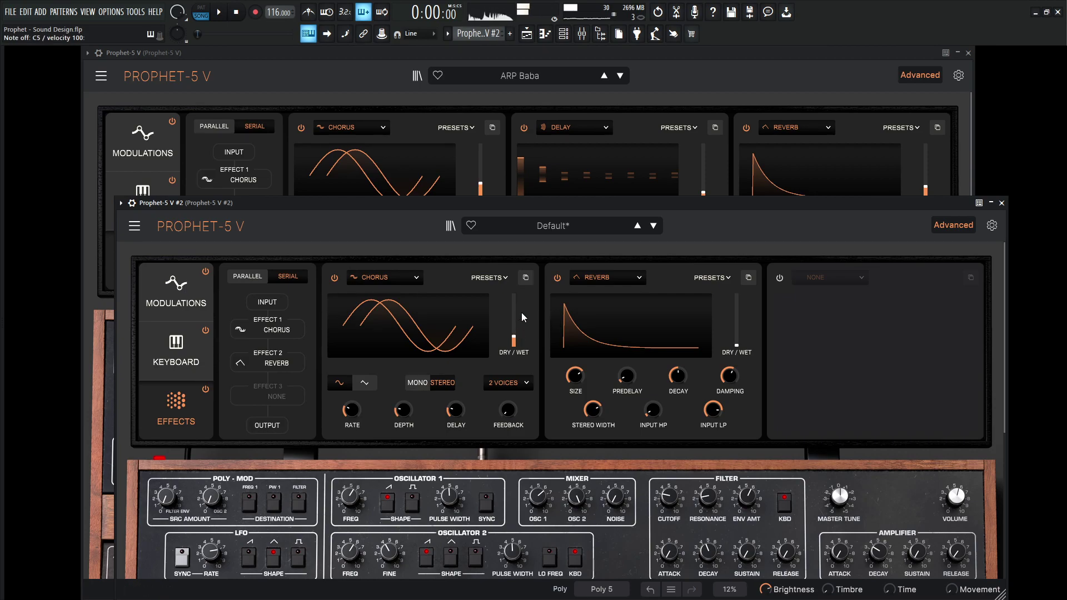
- Switch FX2 to a tempo-synced Delay with 125 Hz high-pass and about 5% dry/wet
click(607, 277)
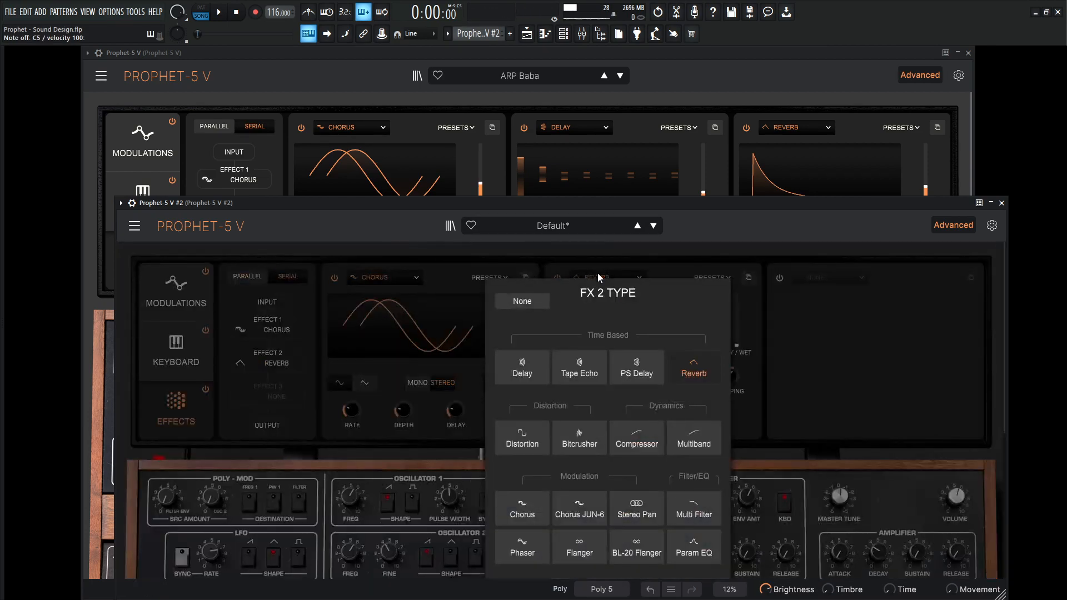
click(522, 367)
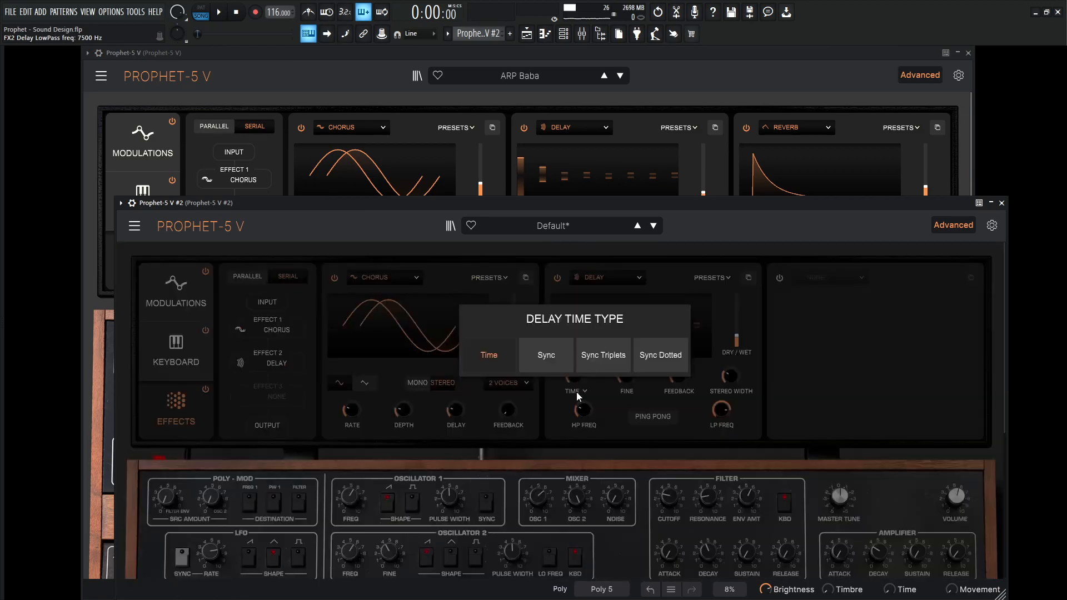
click(545, 356)
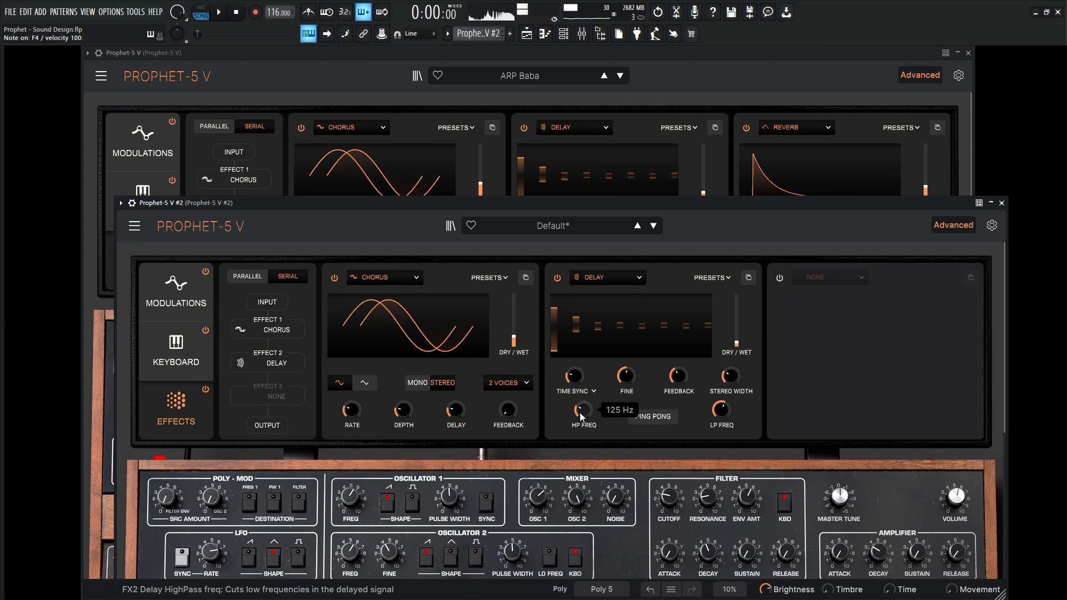
drag(581, 410, 581, 394)
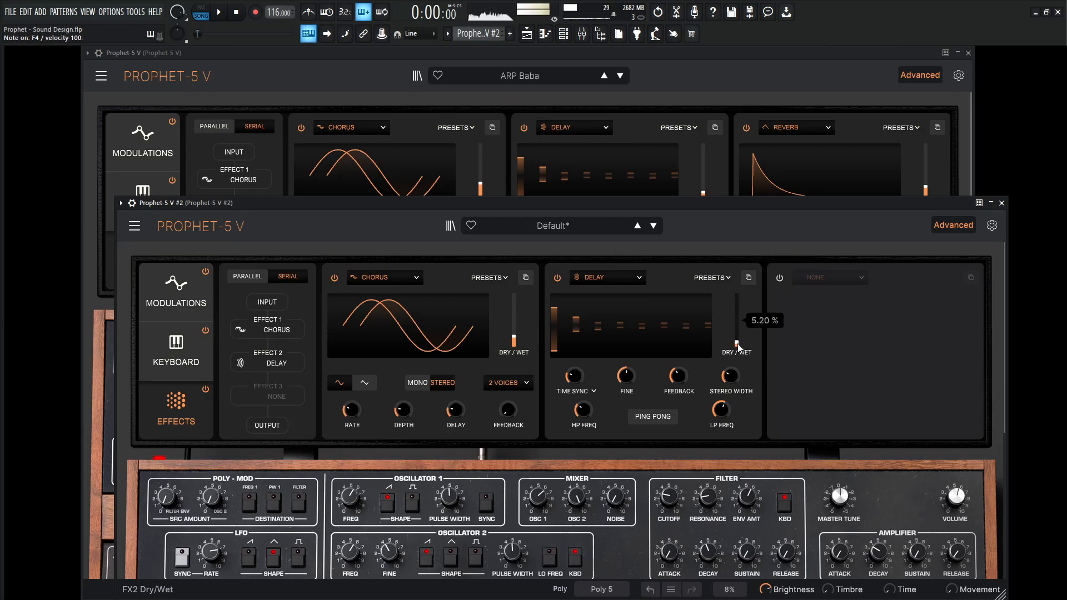
- Enable FX3 as a Reverb with its DRY/WET mix at about 33%
click(779, 278)
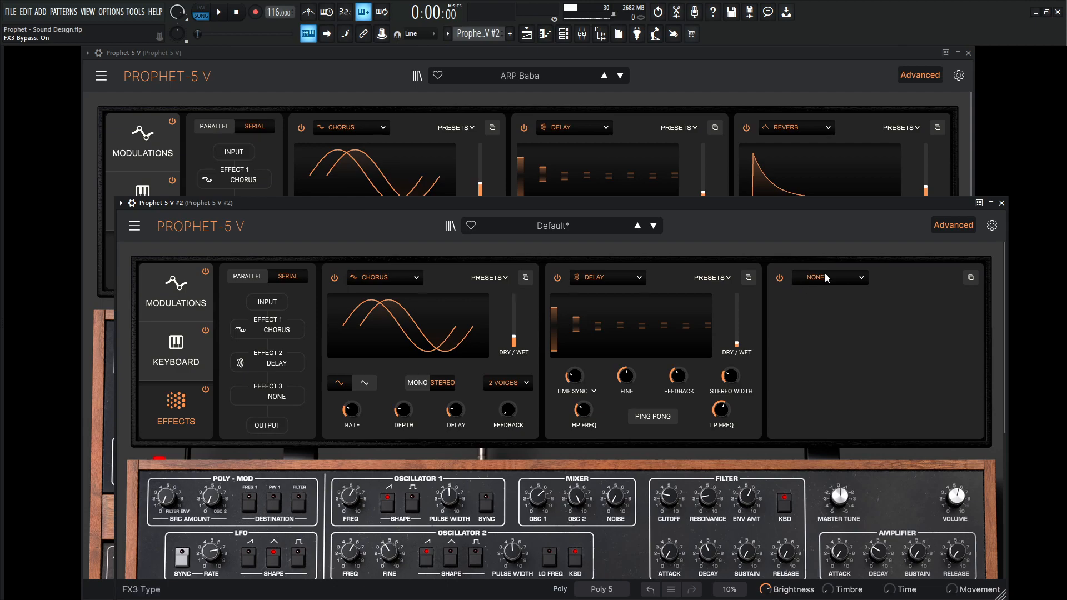
click(829, 278)
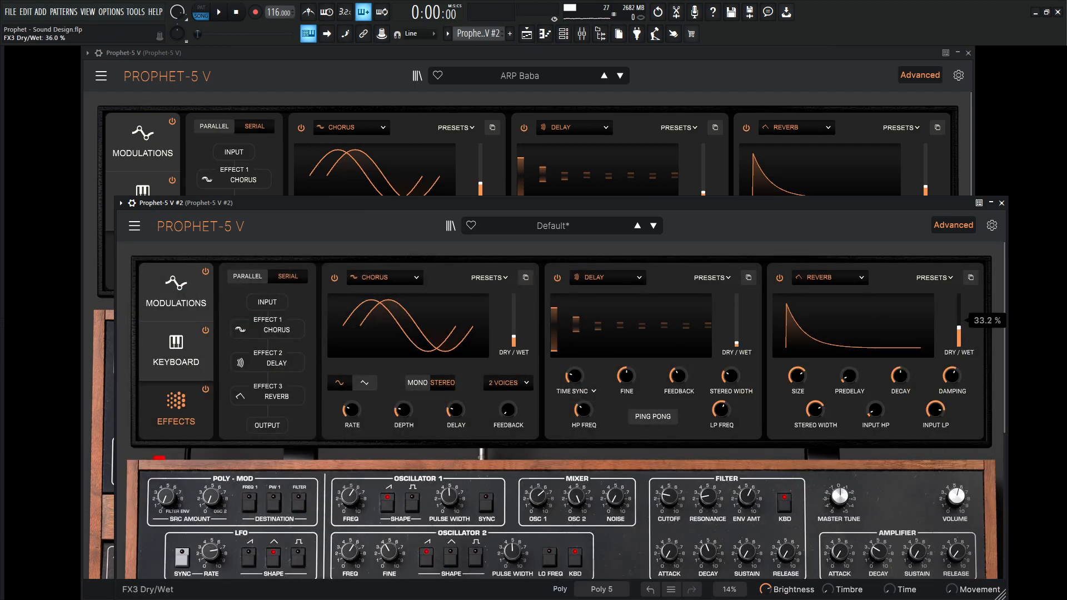
drag(935, 410, 934, 401)
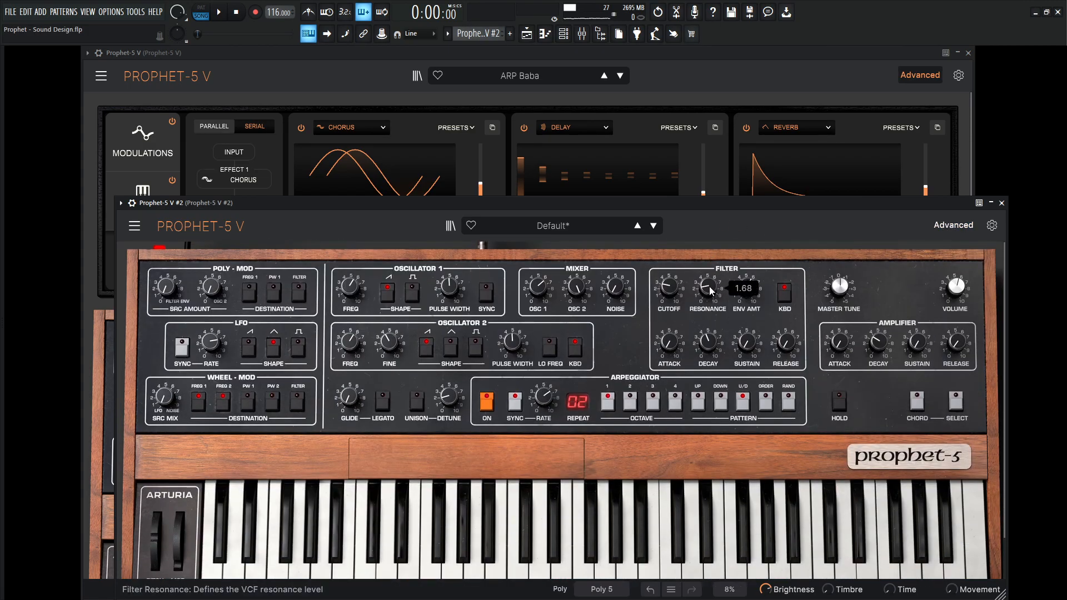
- Set filter RESONANCE to about 0.68 and ENV AMT to 6.20, then start playback
drag(707, 289, 706, 269)
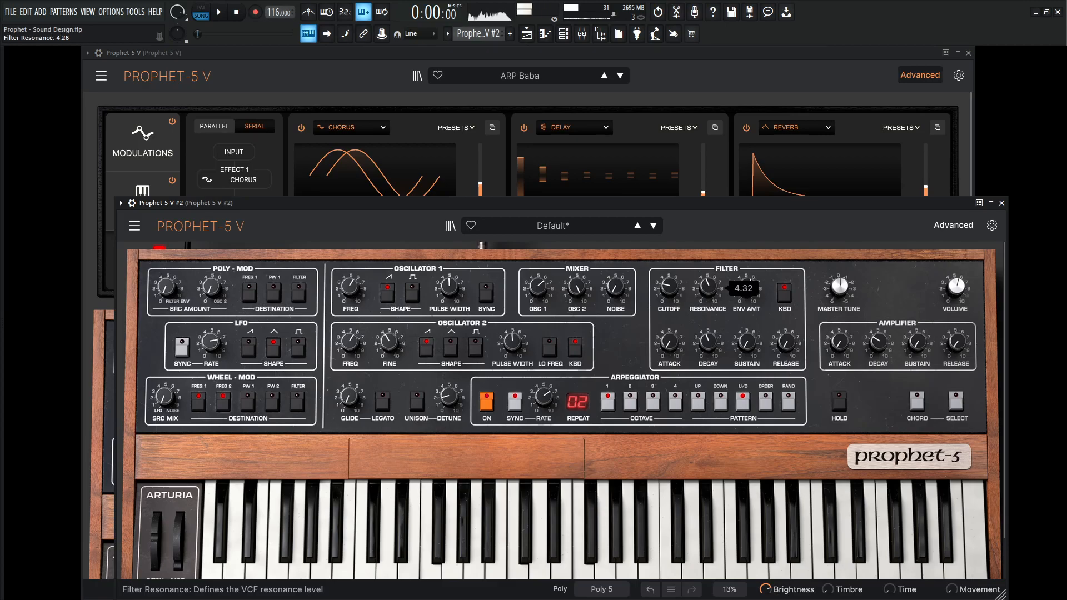
drag(747, 289, 746, 320)
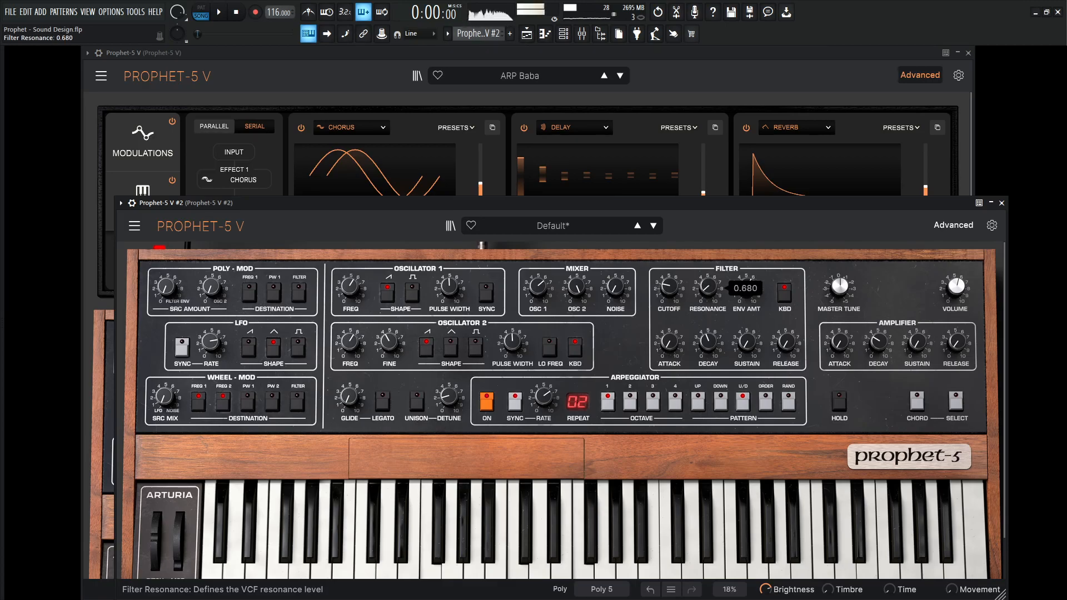
drag(707, 289, 707, 276)
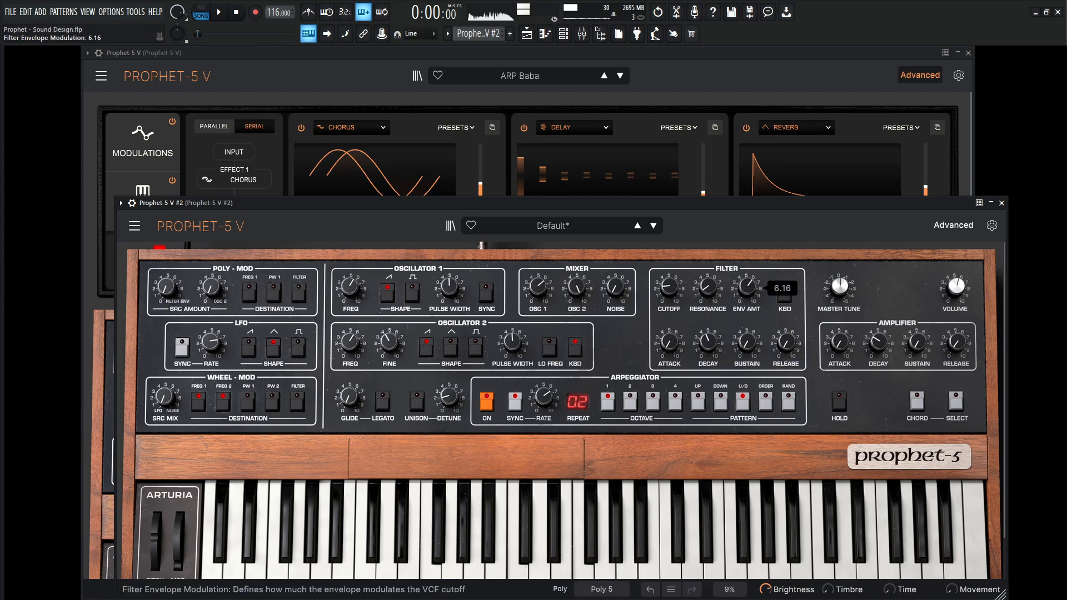
drag(746, 285, 746, 296)
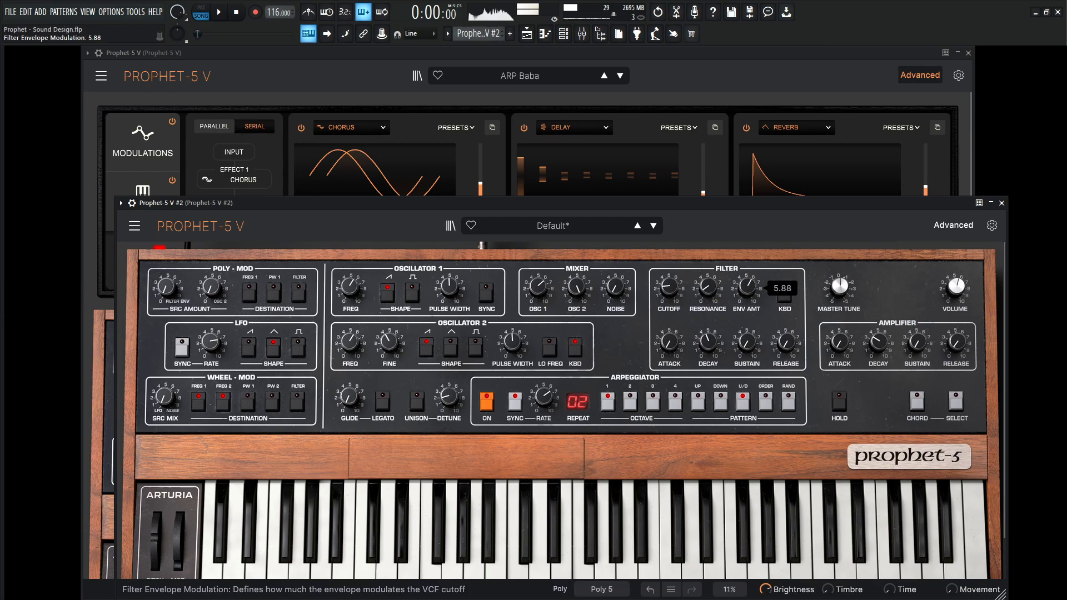
drag(747, 286, 746, 279)
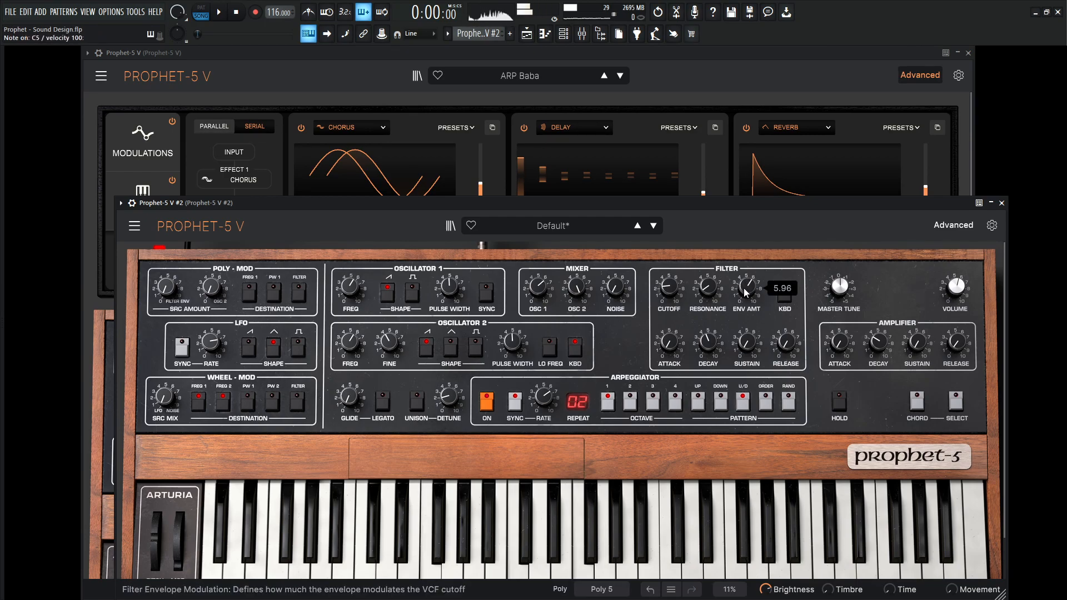
drag(747, 288, 747, 282)
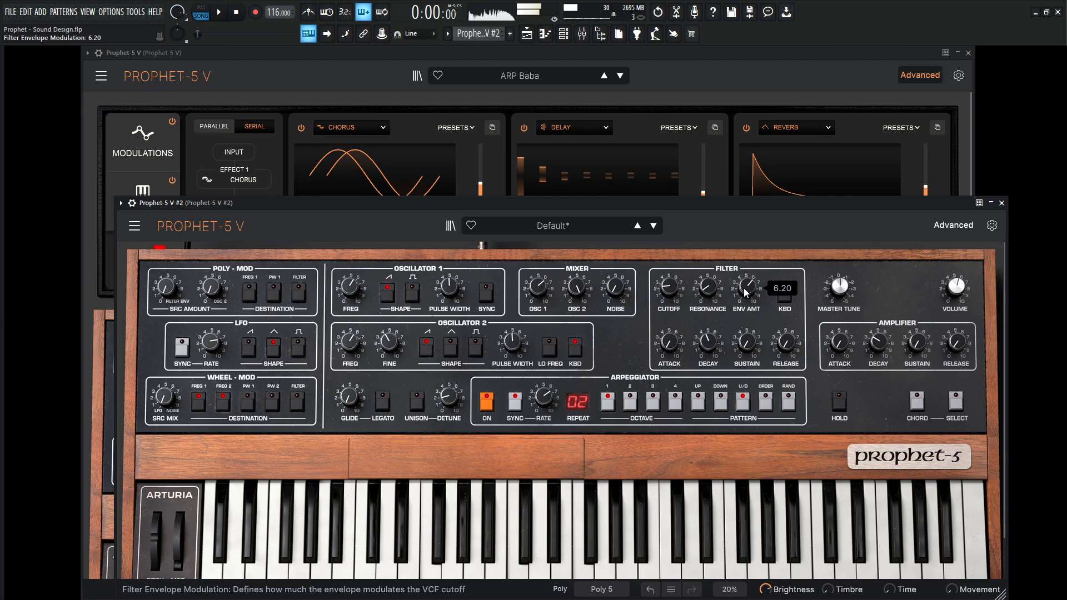
click(221, 11)
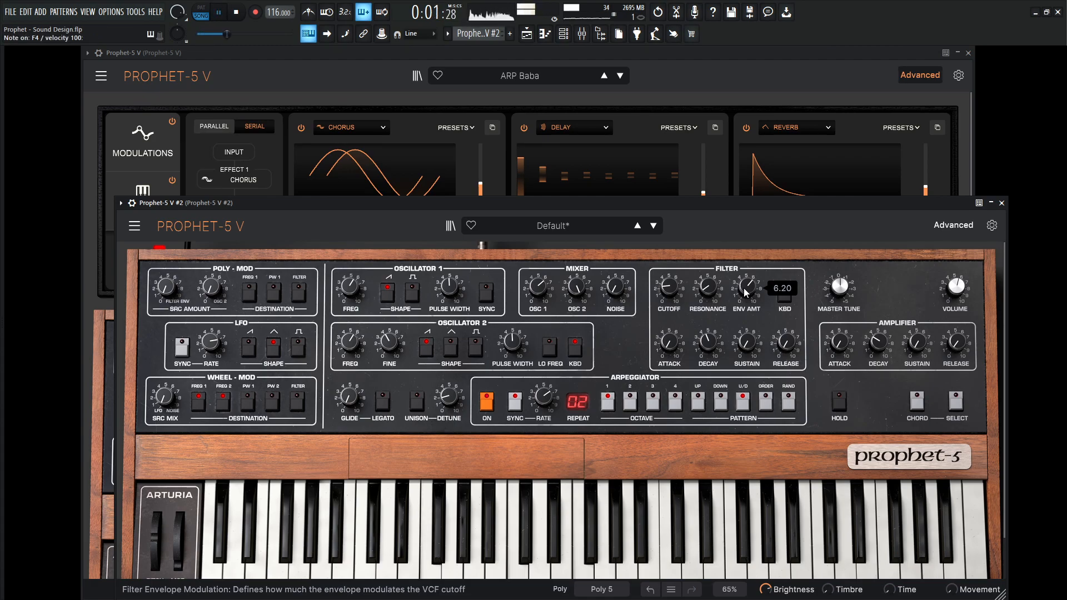